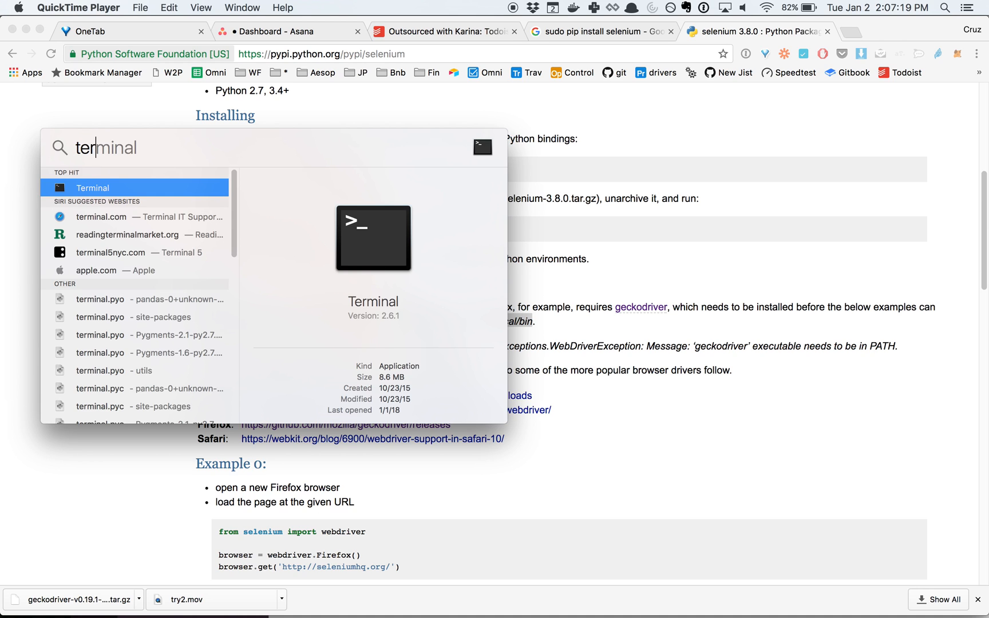
Step: Launch Terminal from the Spotlight top hit
click(92, 188)
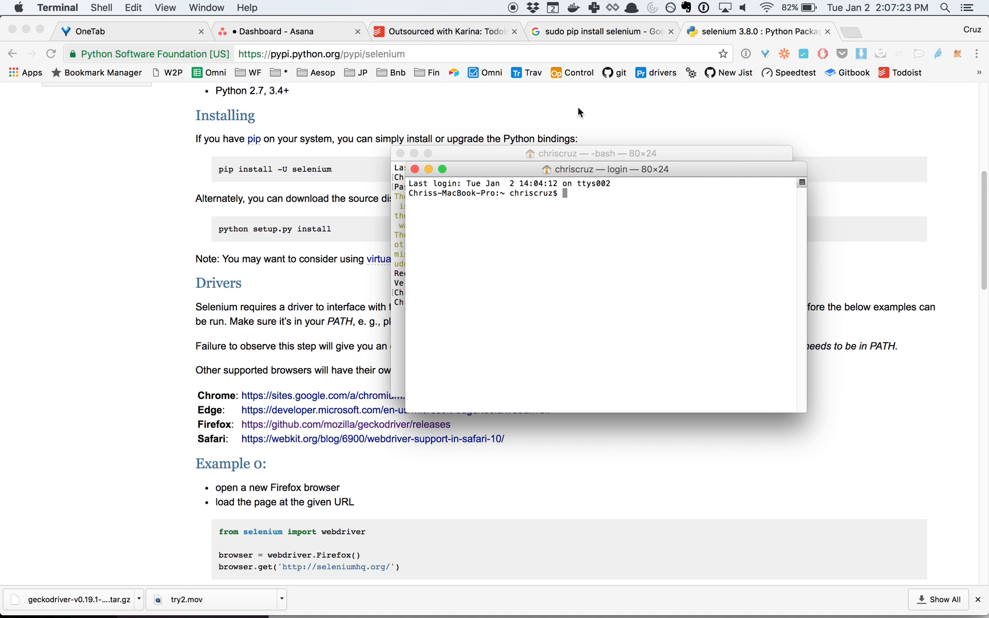
Step: Run sudo pip install selenium, which reports the requirement already satisfied
text(sudo pip install)
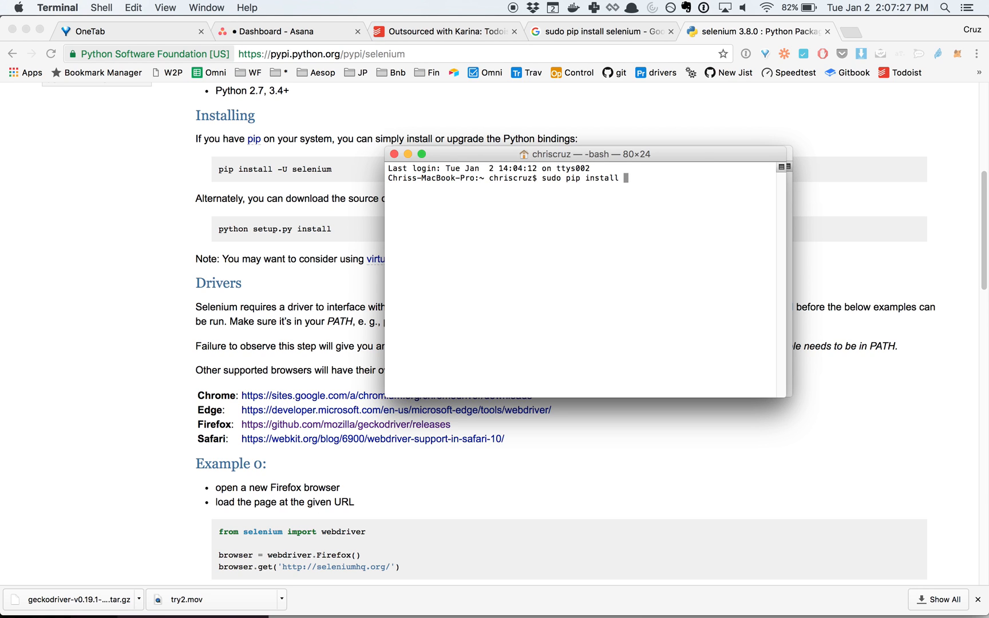
text(selenium)
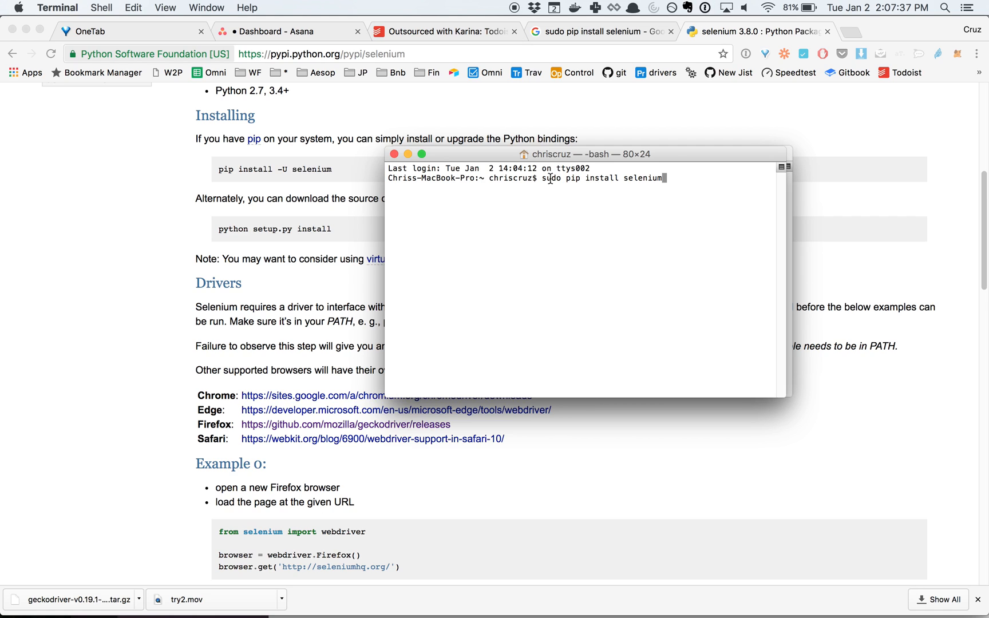
mouse_move(576, 182)
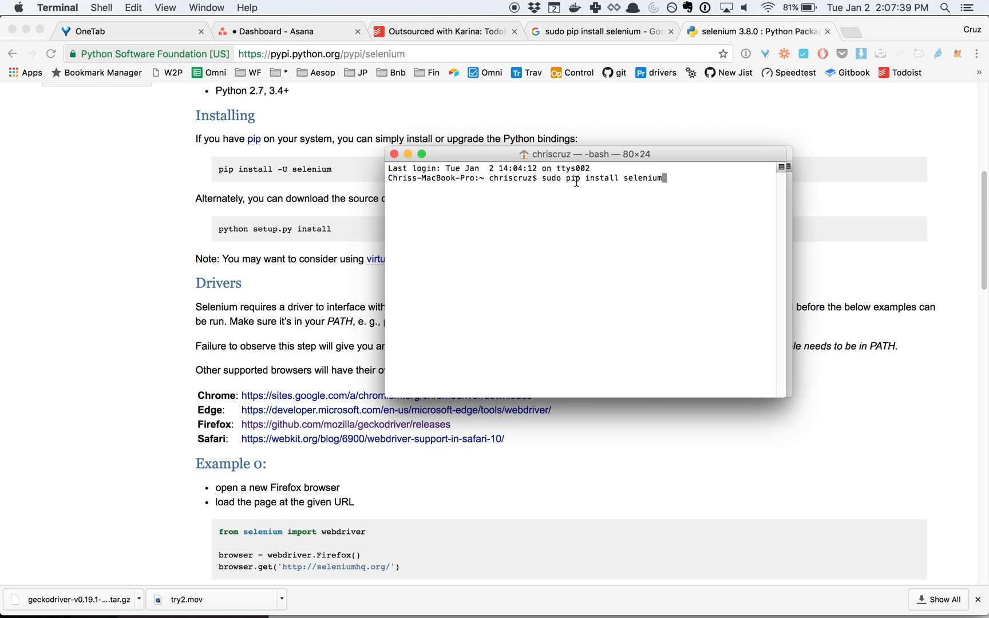
triple_click(523, 177)
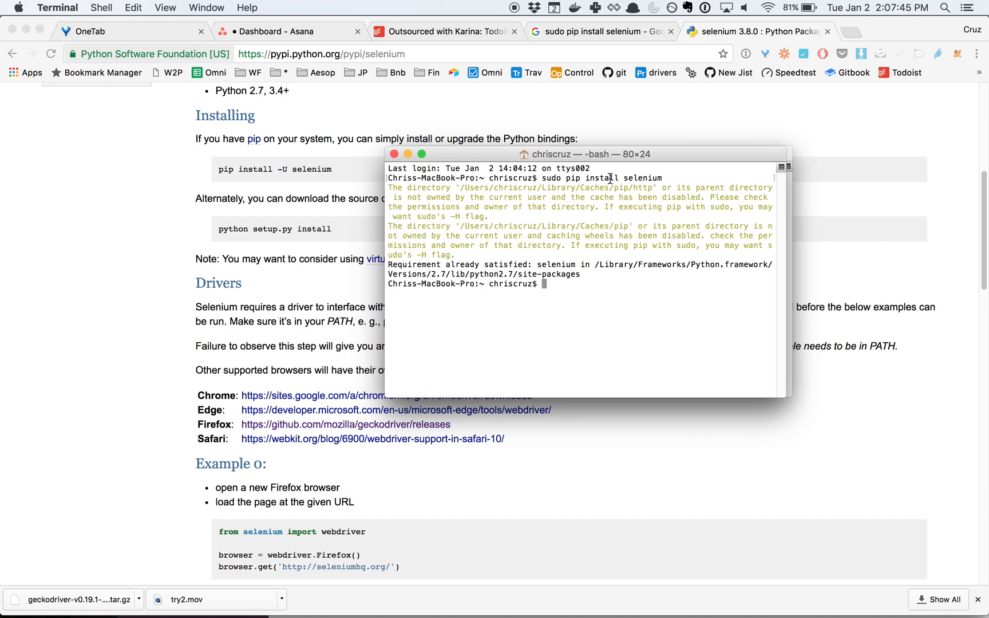
mouse_move(572, 254)
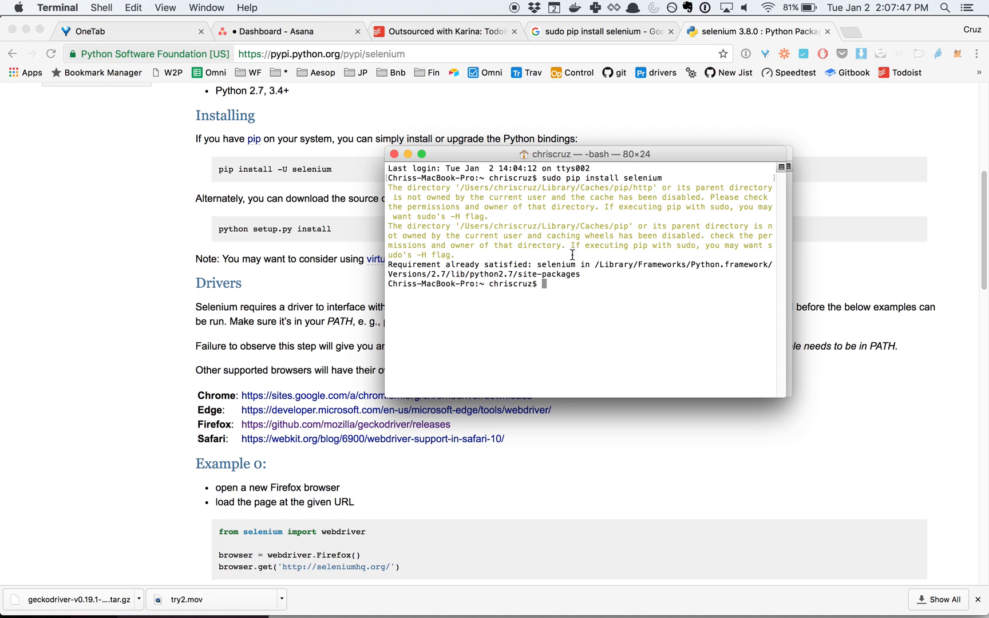
mouse_move(664, 113)
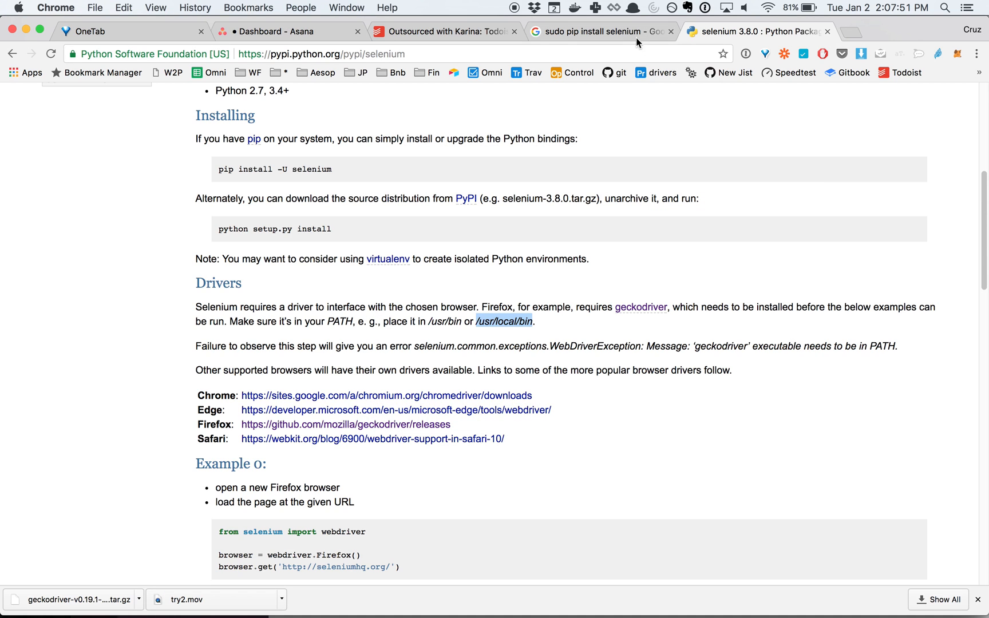
Step: View the terminal task's comments in the Outsourced with Karina list for the geckodriver link
click(445, 31)
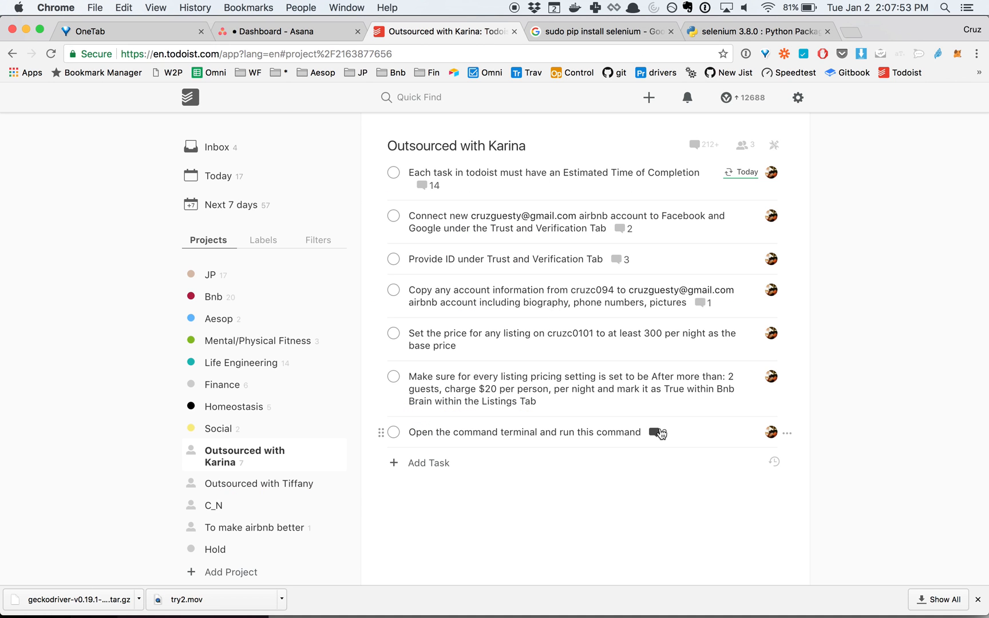
click(659, 434)
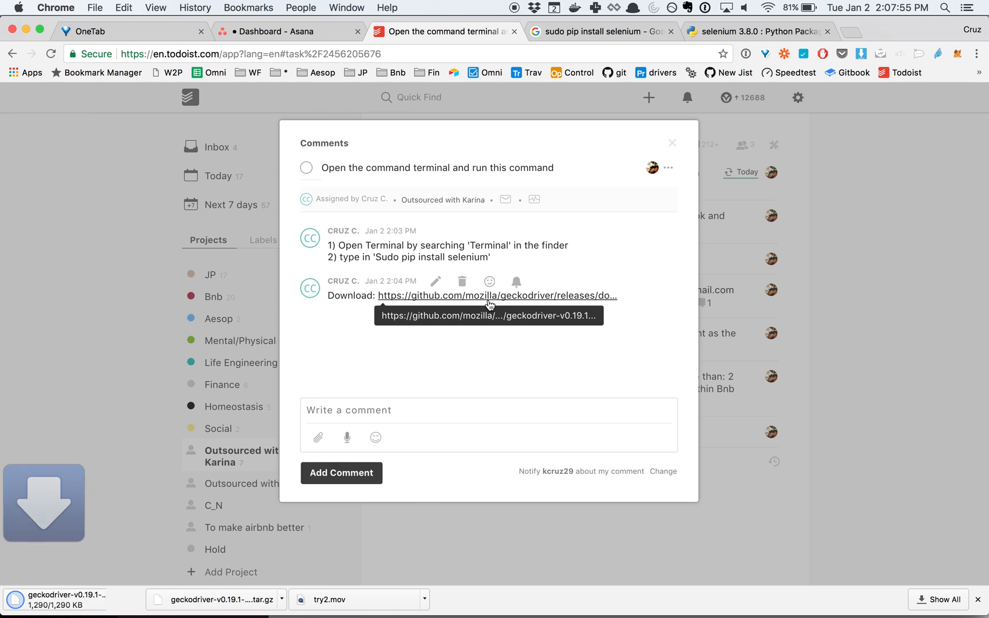
mouse_move(124, 586)
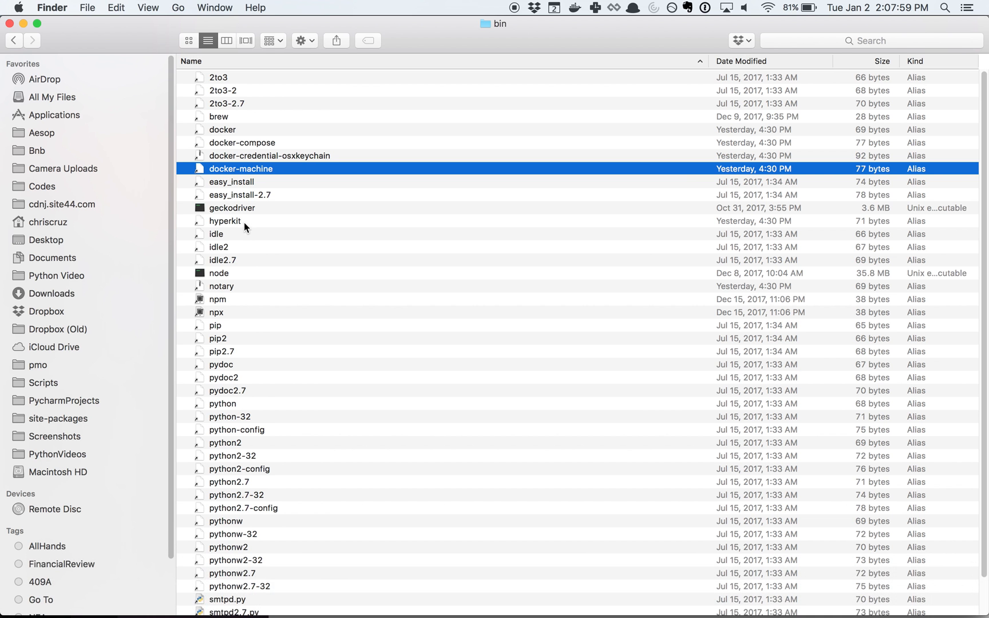
Step: Select the unpacked geckodriver executable in Downloads and copy it
click(53, 293)
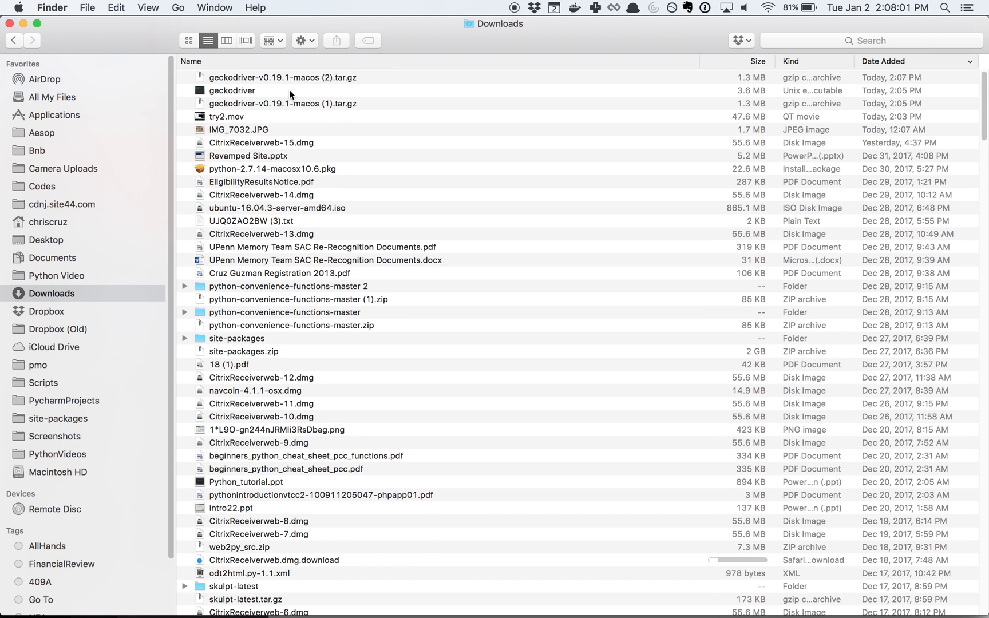
click(289, 77)
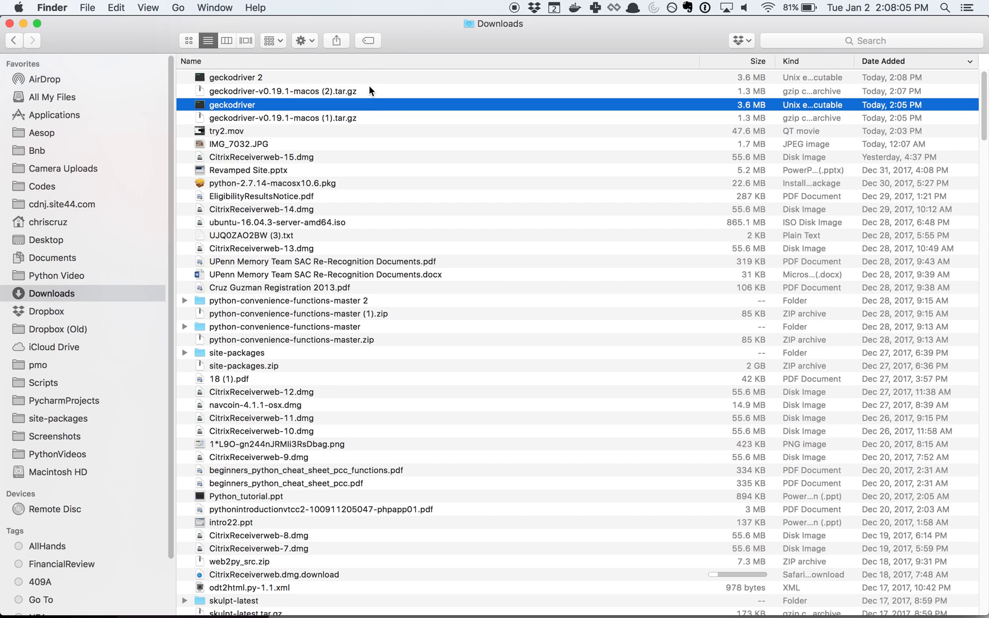
click(283, 90)
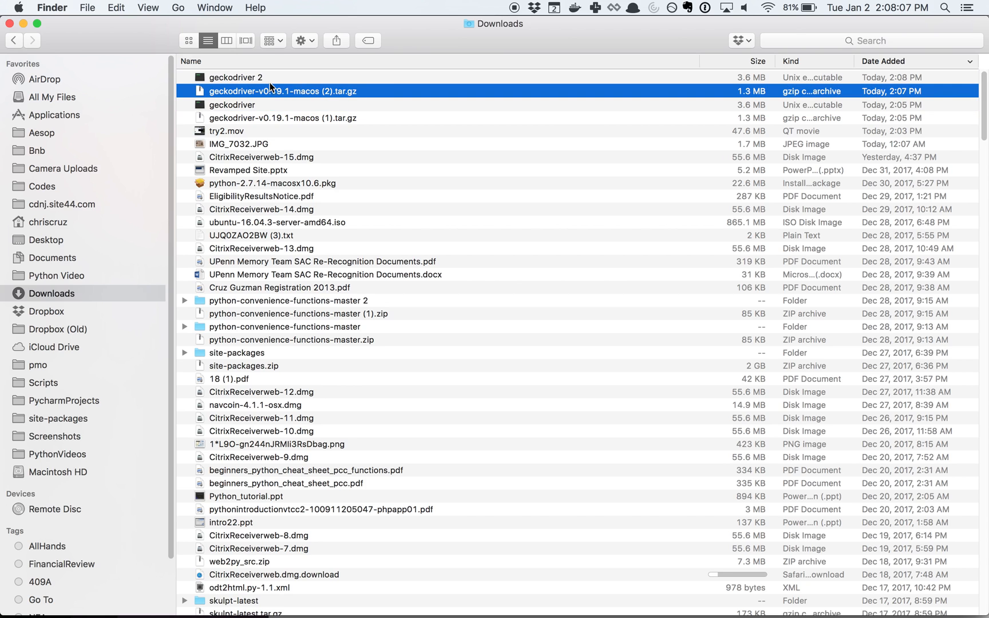
click(232, 104)
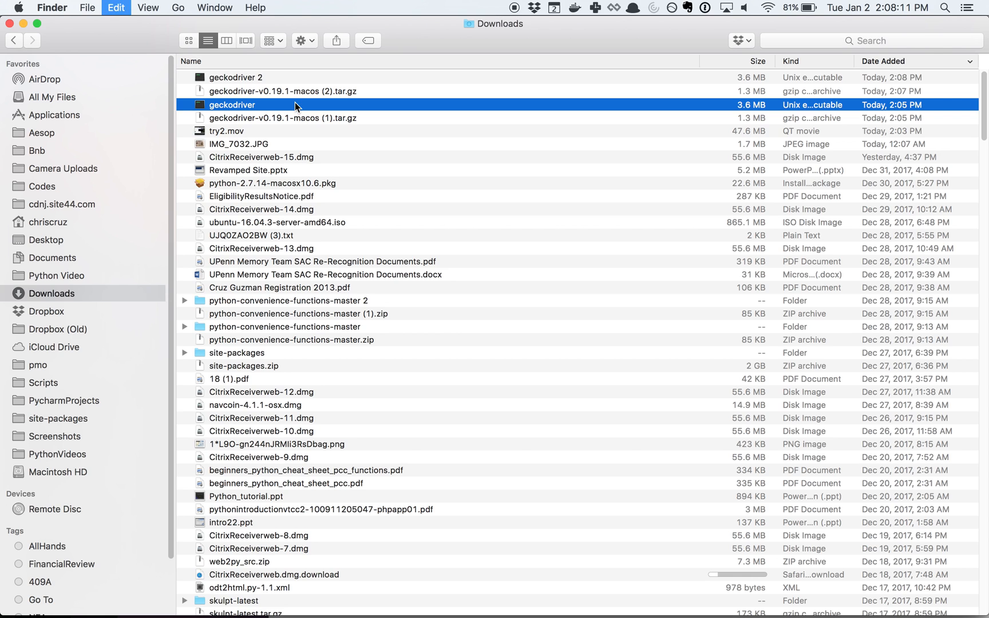
Step: Jump Finder to /usr/local/bin via Go to Folder
click(178, 8)
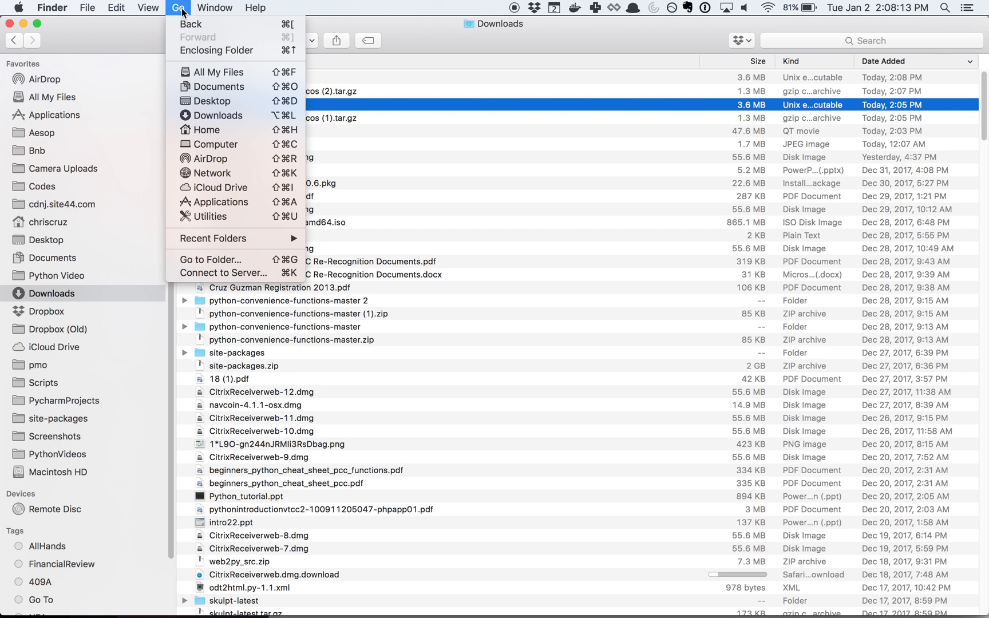
mouse_move(233, 259)
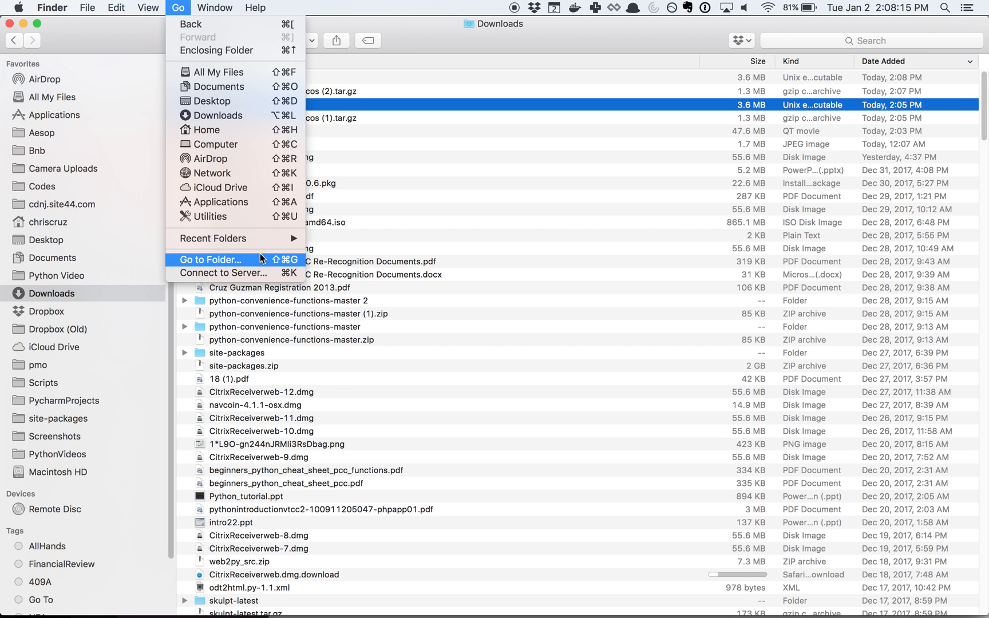
click(212, 259)
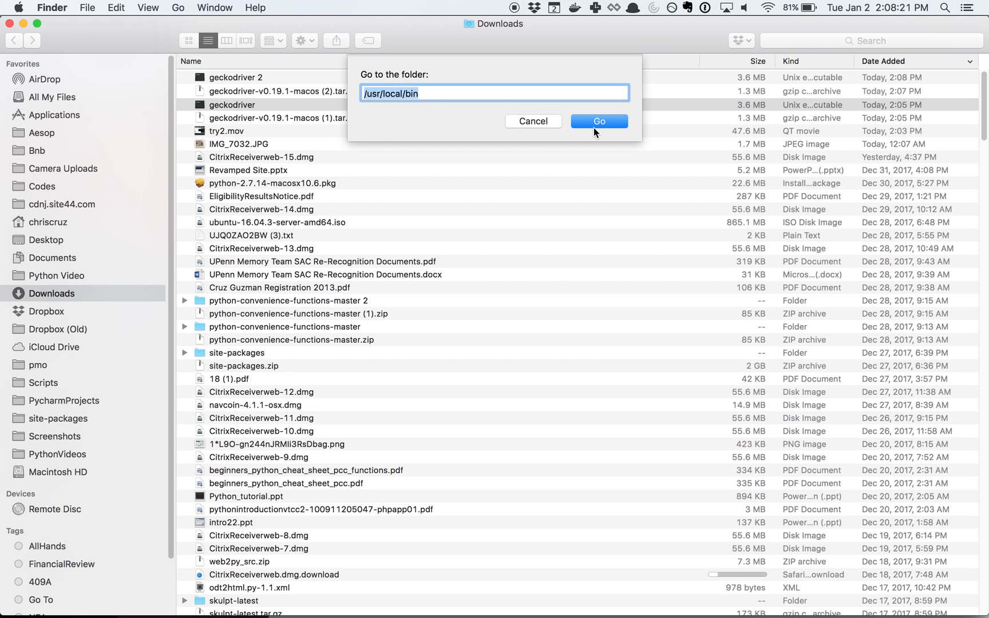
click(597, 121)
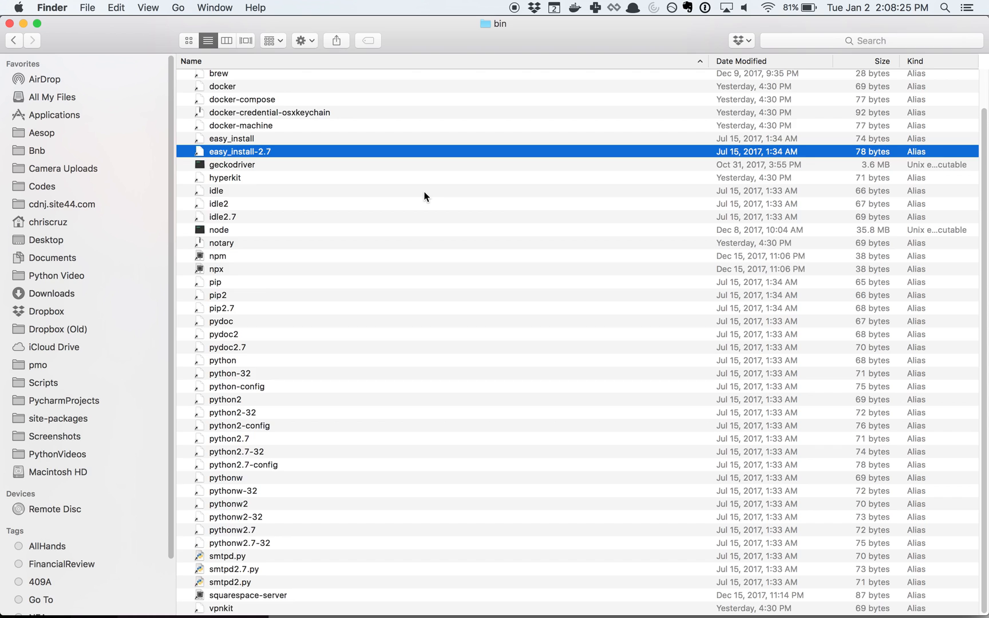
Step: Scroll /usr/local/bin to confirm geckodriver is there, then switch to Terminal
scroll(up, 3)
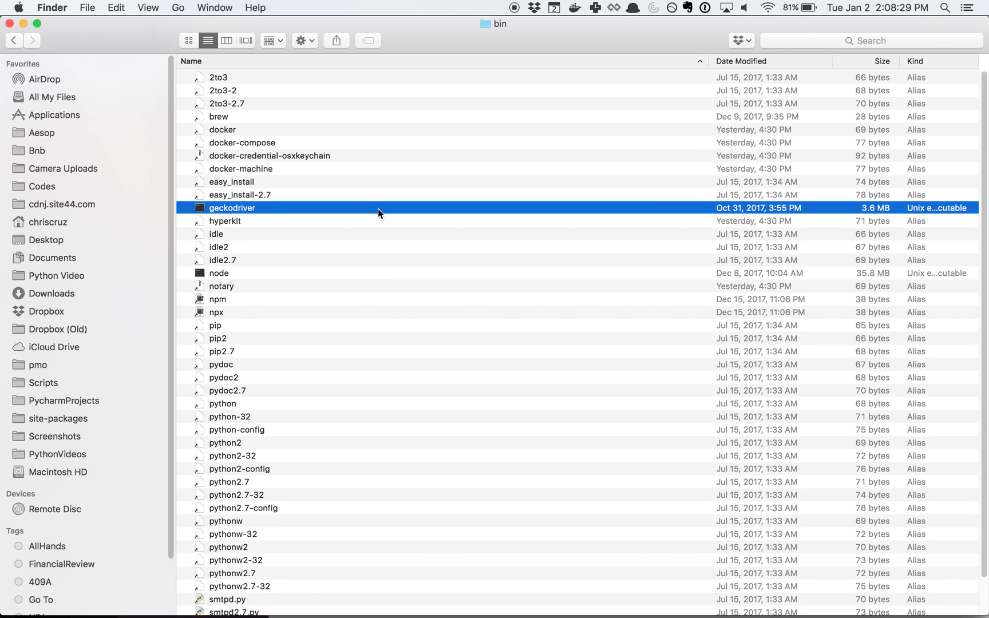
mouse_move(355, 226)
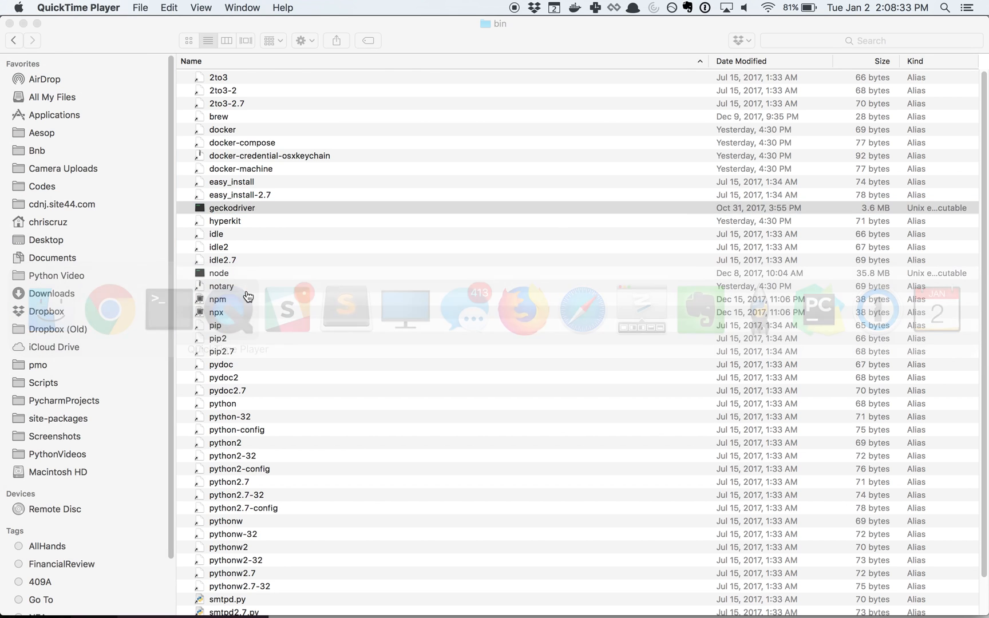
text(t)
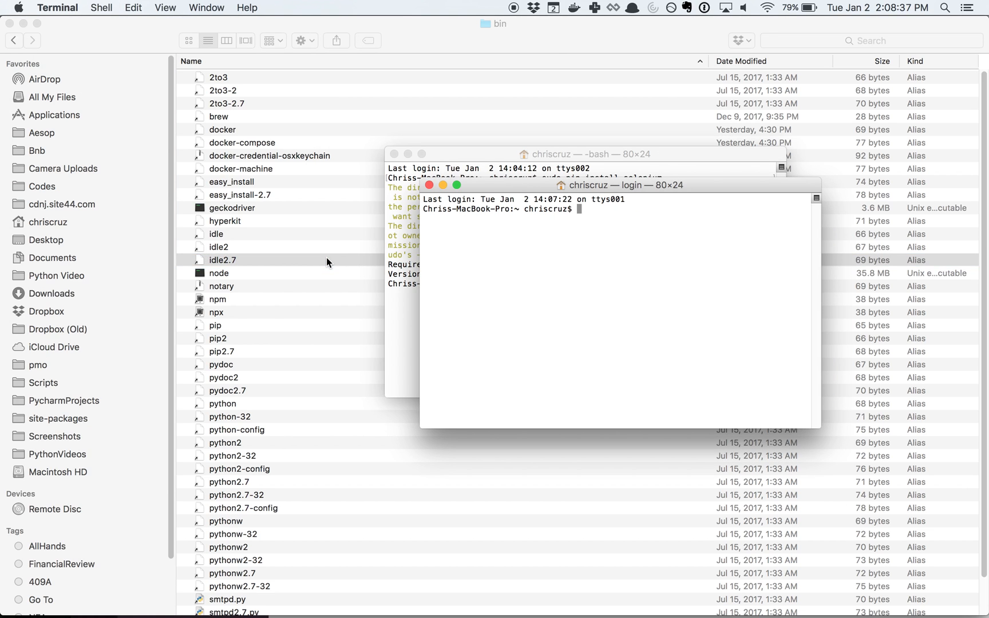
Step: Start a python shell and run import selenium without errors
text(python)
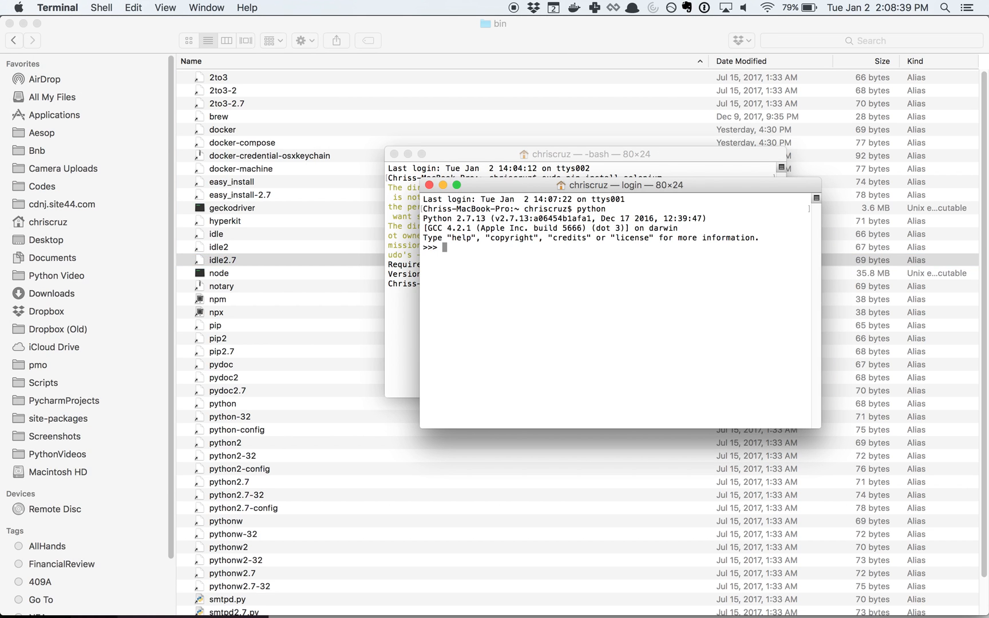
text(import selenium)
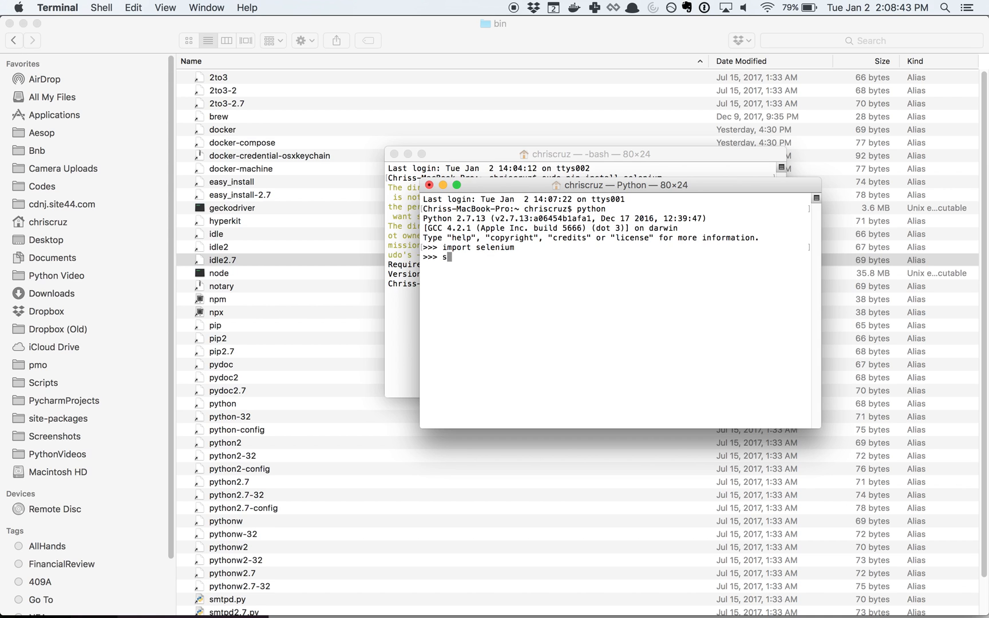
key(backspace)
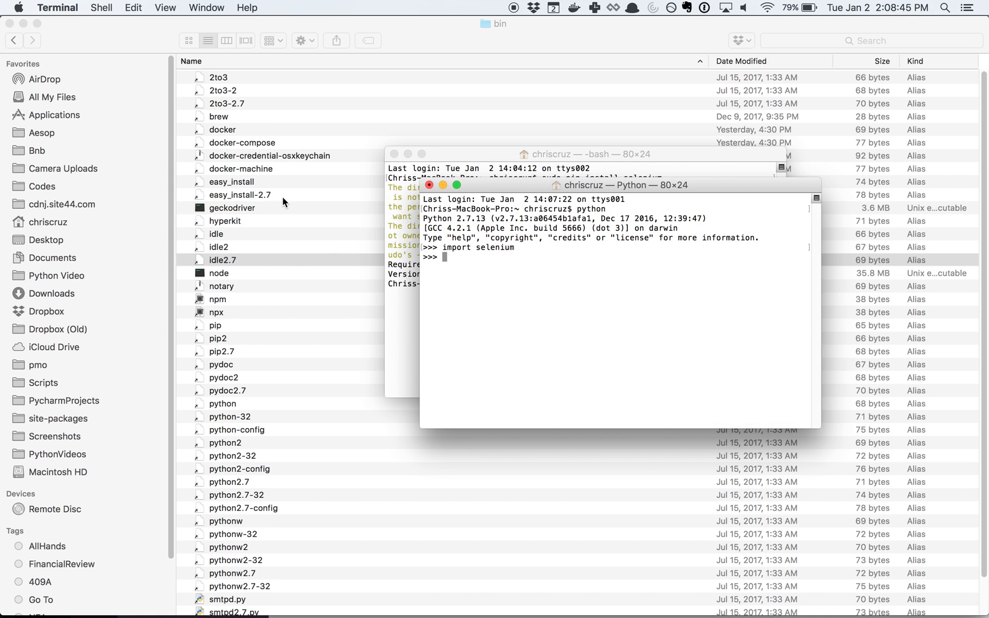